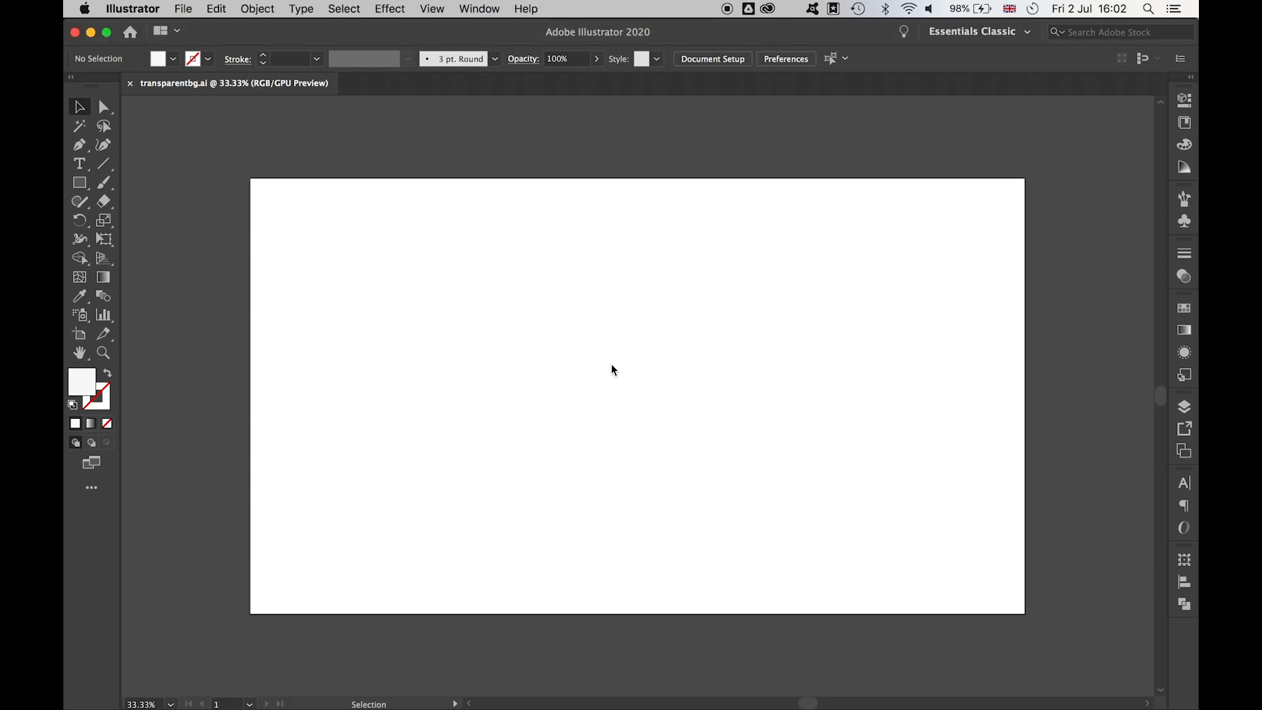
mouse_move(159, 5)
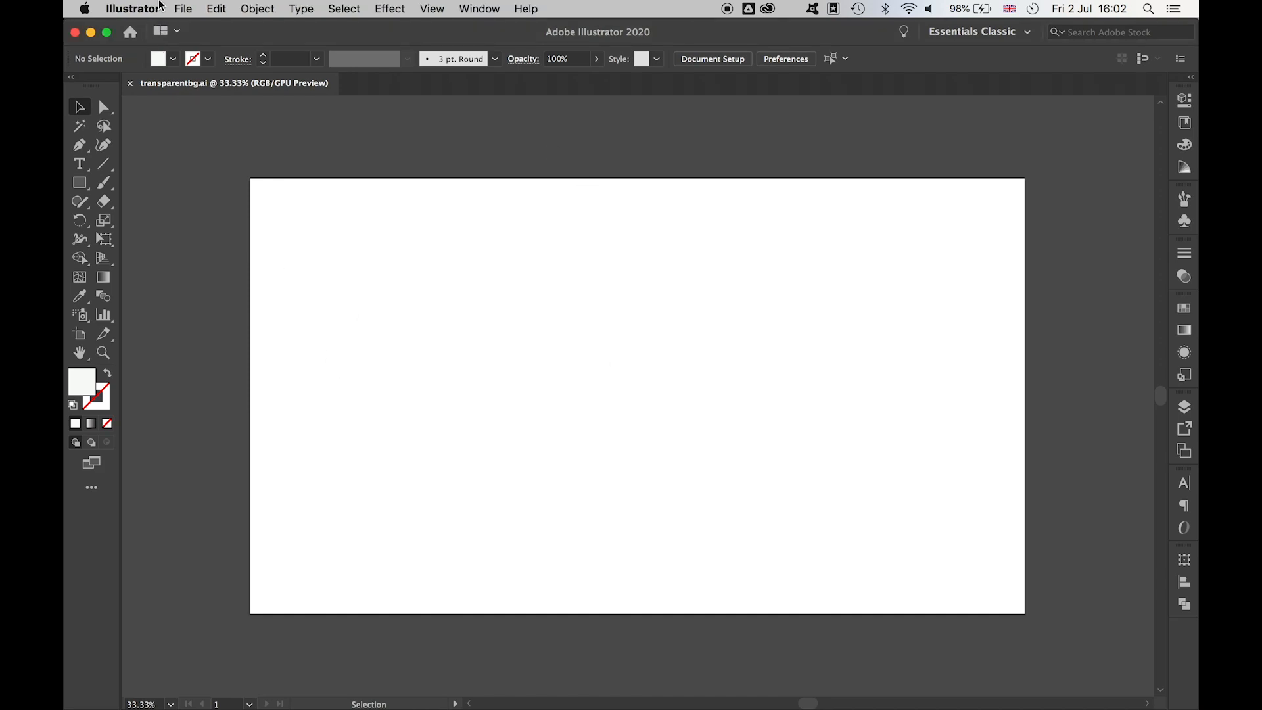
Step: Place bee.jpg from the File menu onto the canvas beside the artboard
click(182, 8)
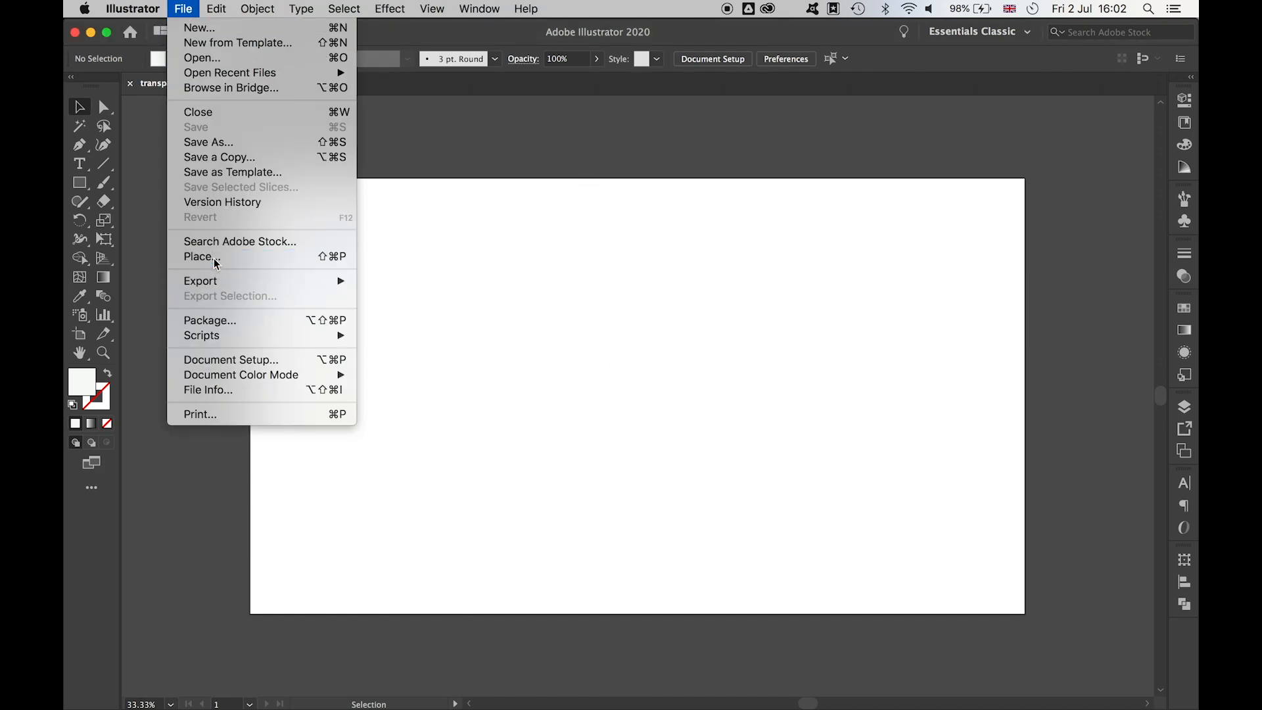
click(198, 256)
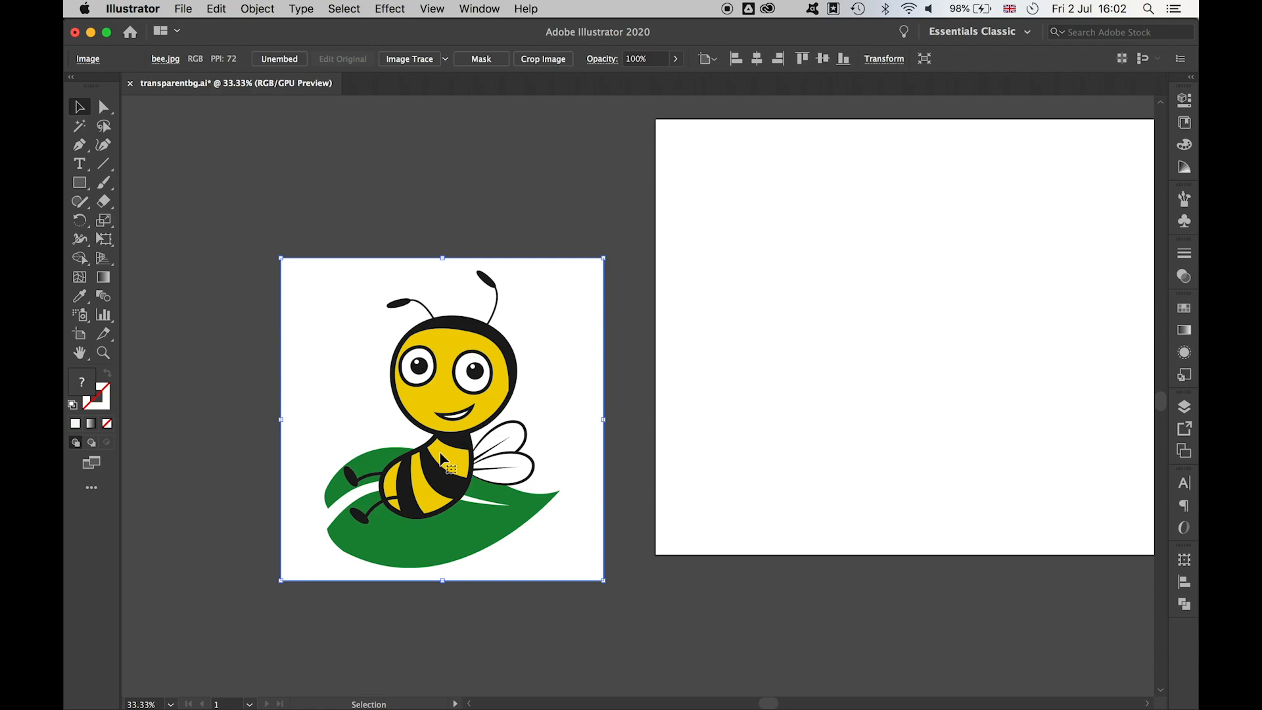
mouse_move(561, 333)
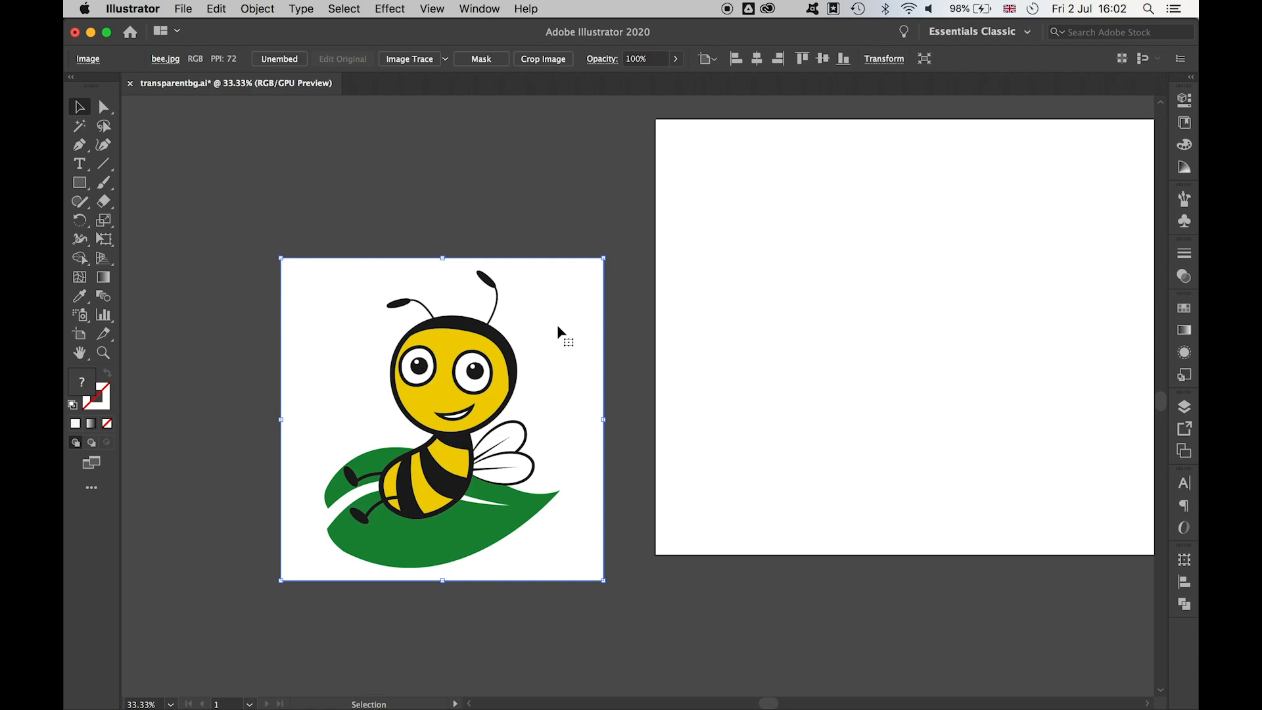
Step: Image Trace the bee picture in Color mode (30 colors), reviewing the Advanced options
click(479, 8)
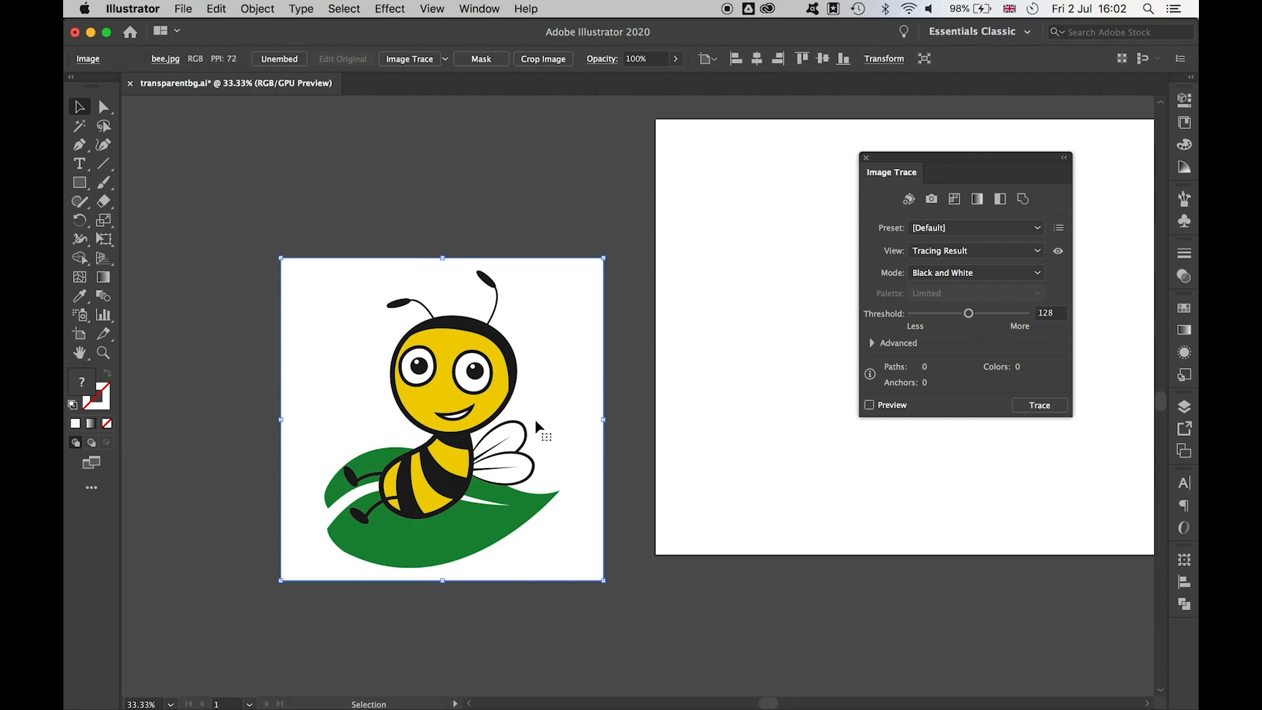
click(974, 272)
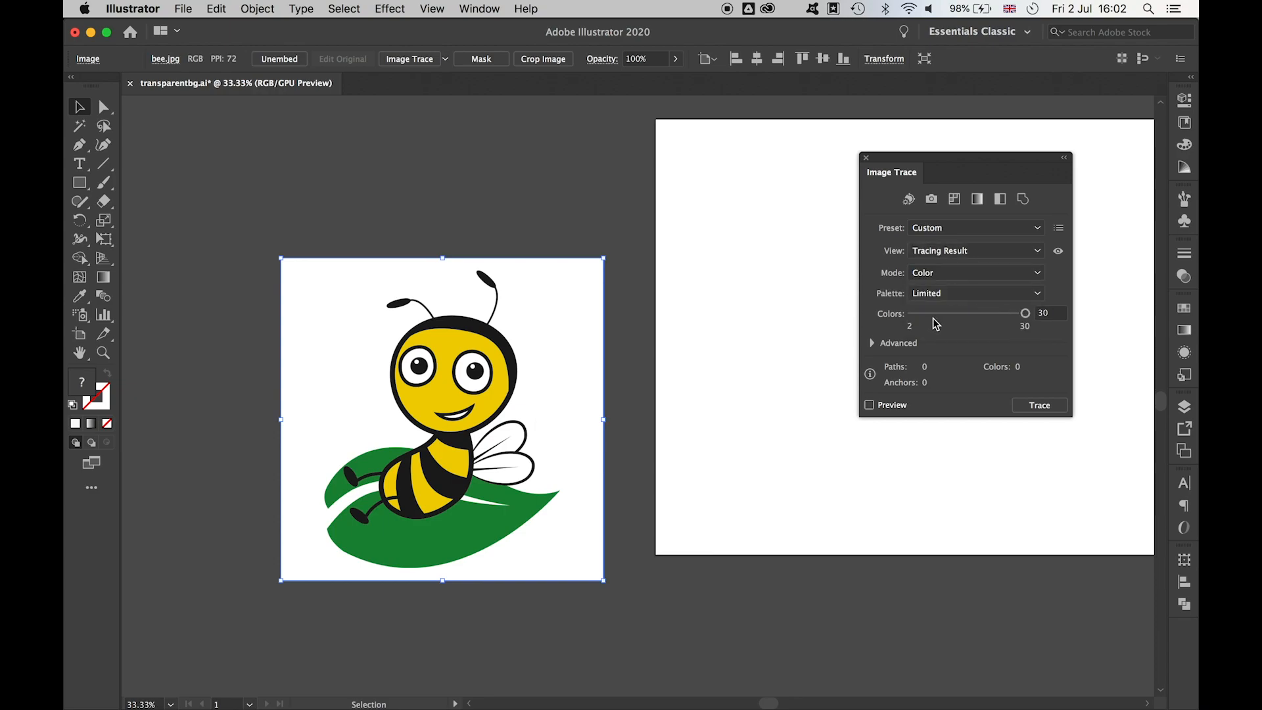
mouse_move(892, 330)
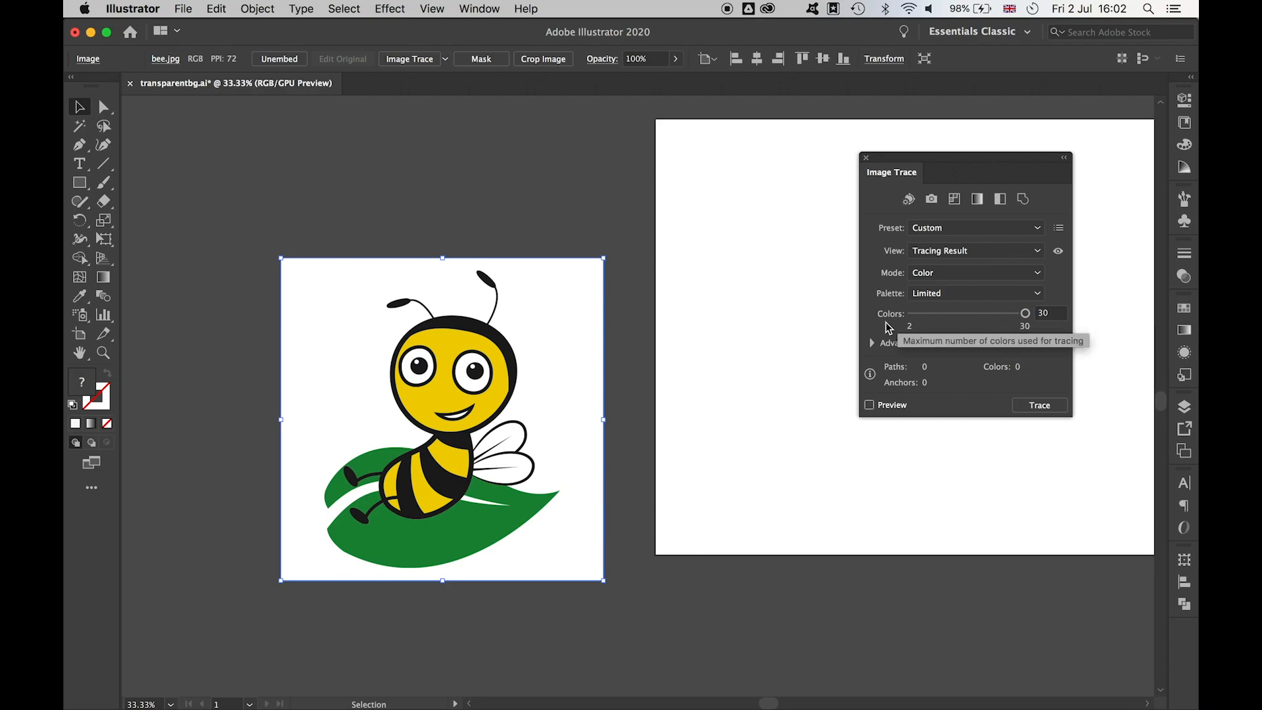
click(871, 342)
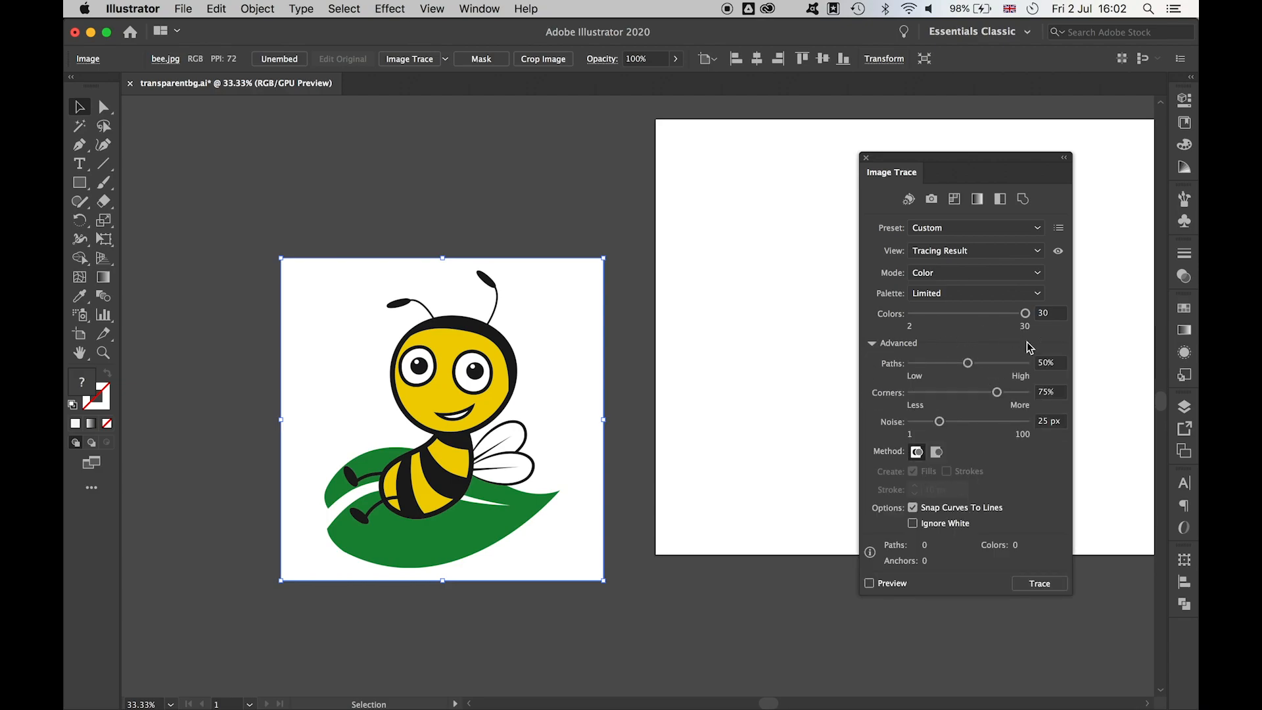
click(873, 342)
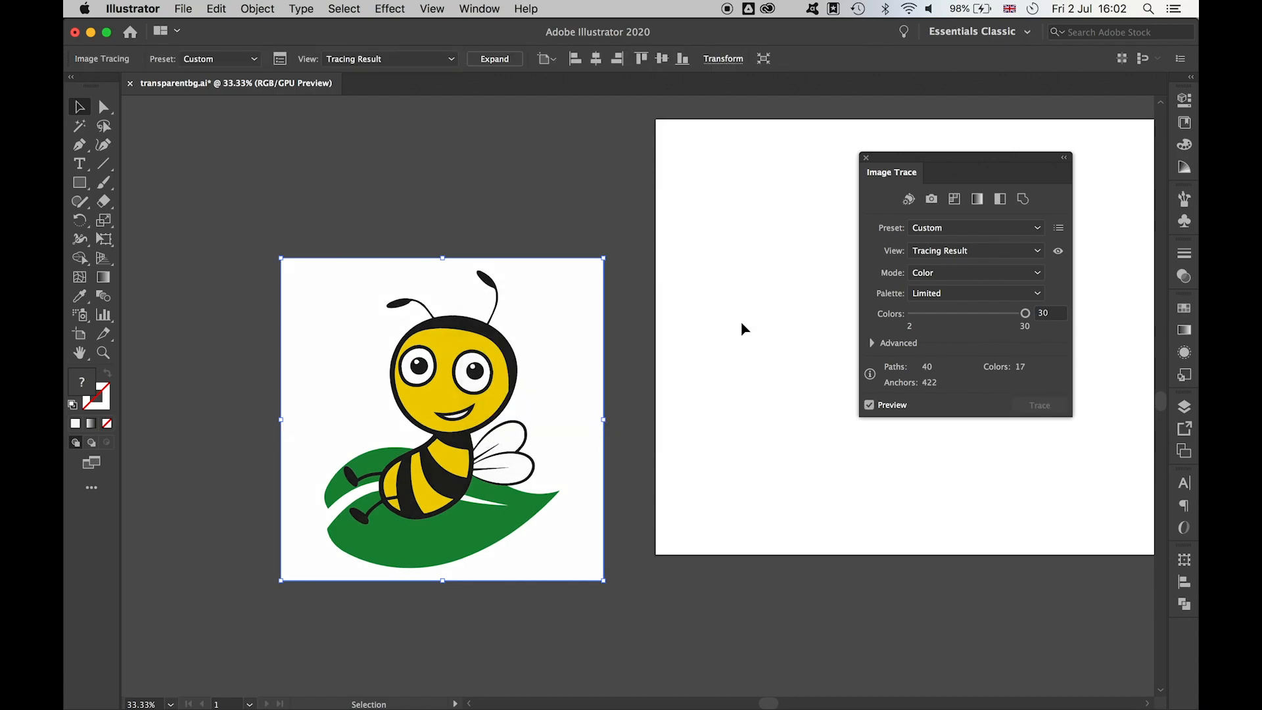
mouse_move(470, 531)
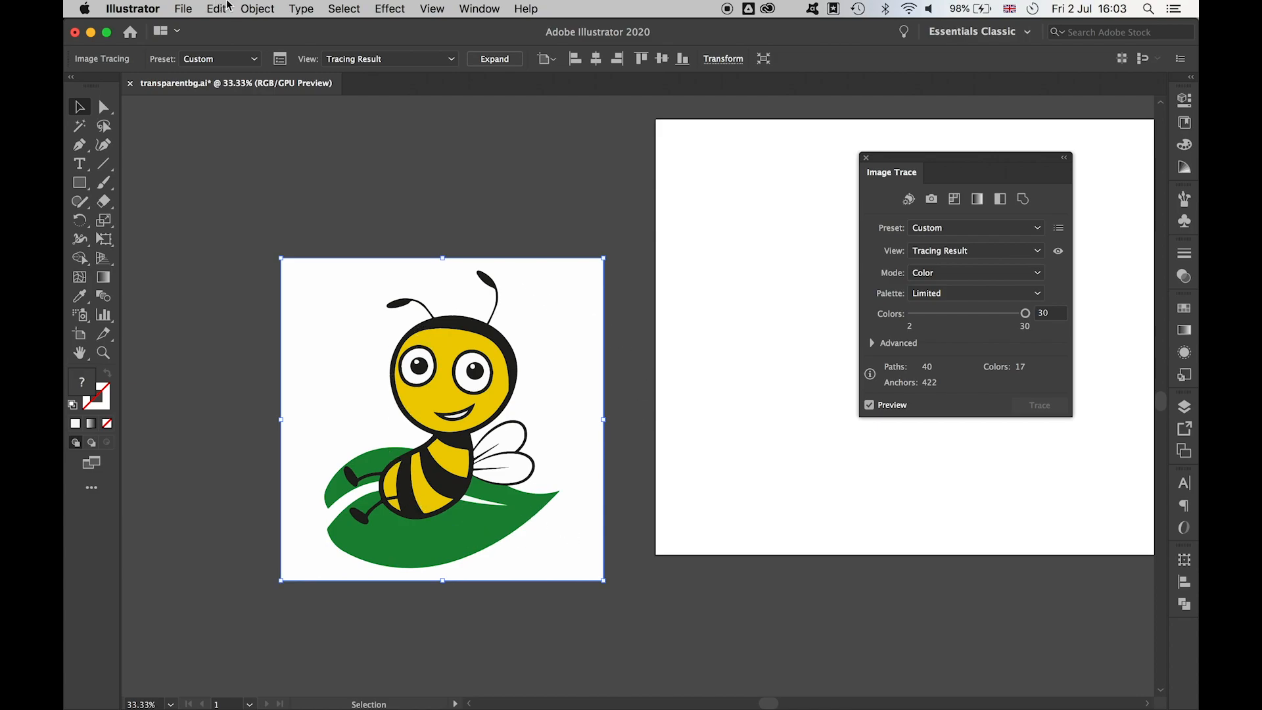
Step: Expand the traced bee with Object and Fill checked
click(257, 9)
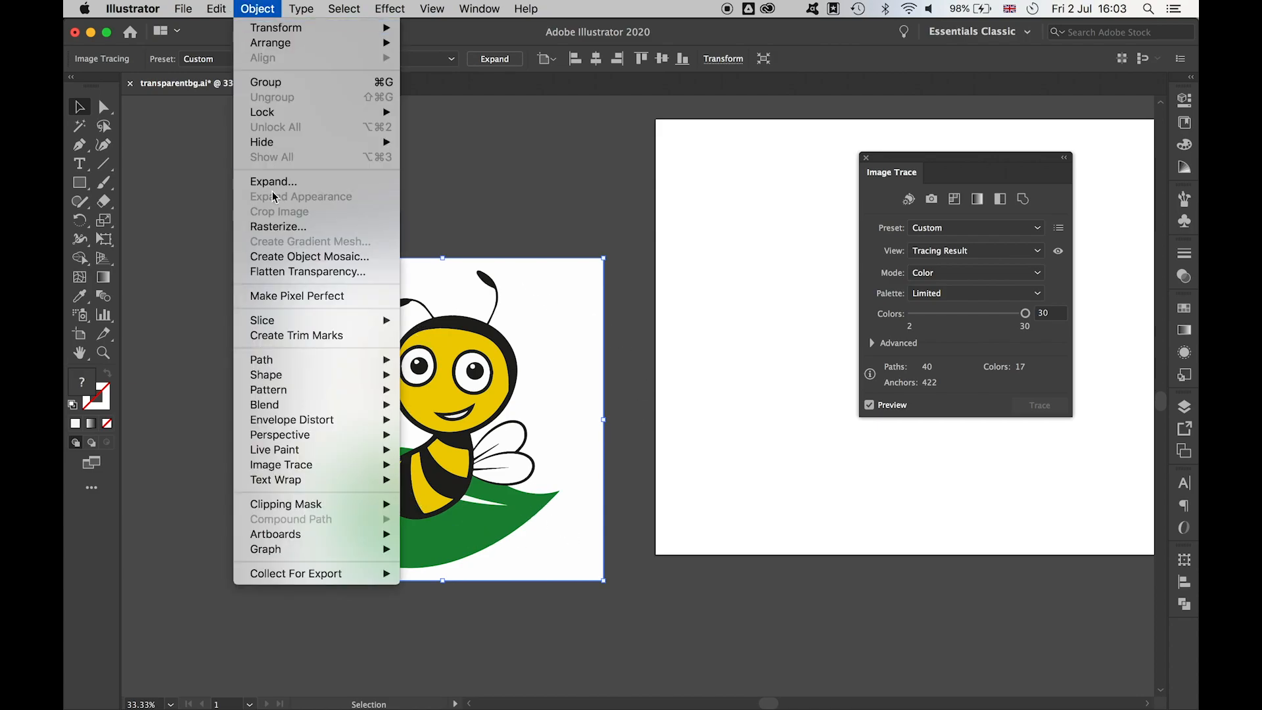
click(273, 181)
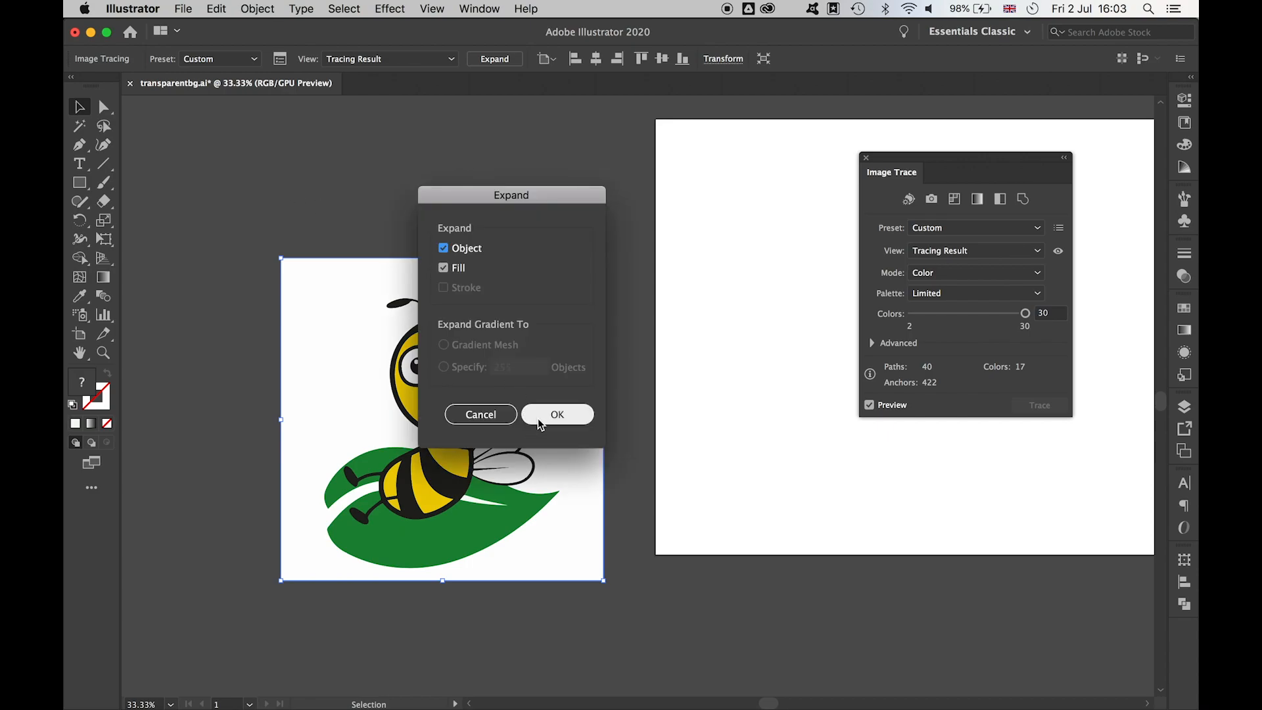
click(556, 413)
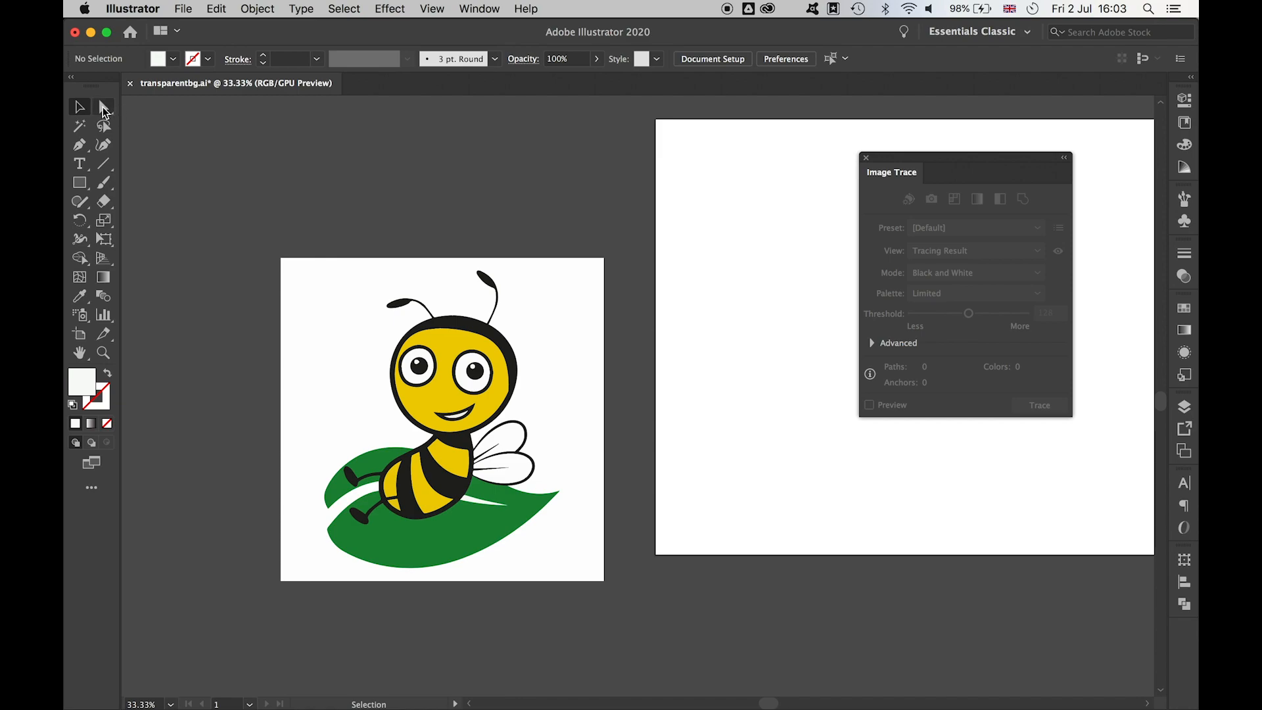
Step: Select and delete the white background shape around the bee with Direct Selection, then return to Selection
click(103, 106)
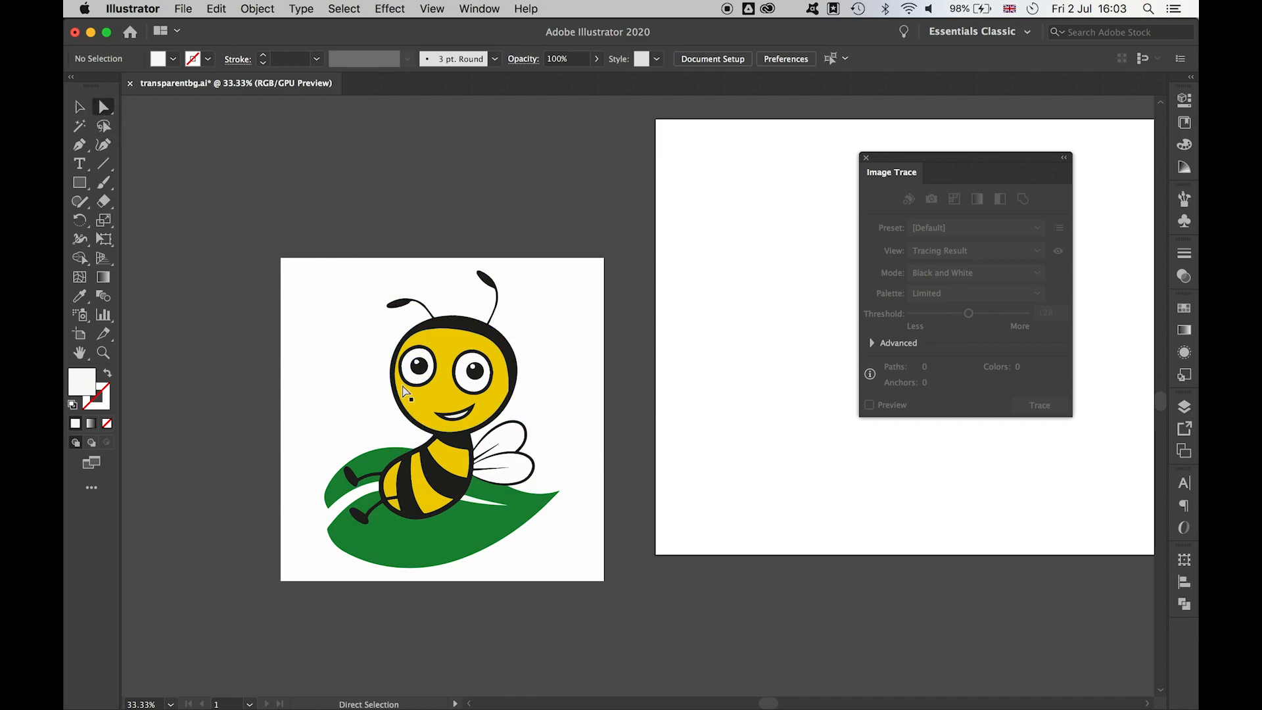
click(442, 387)
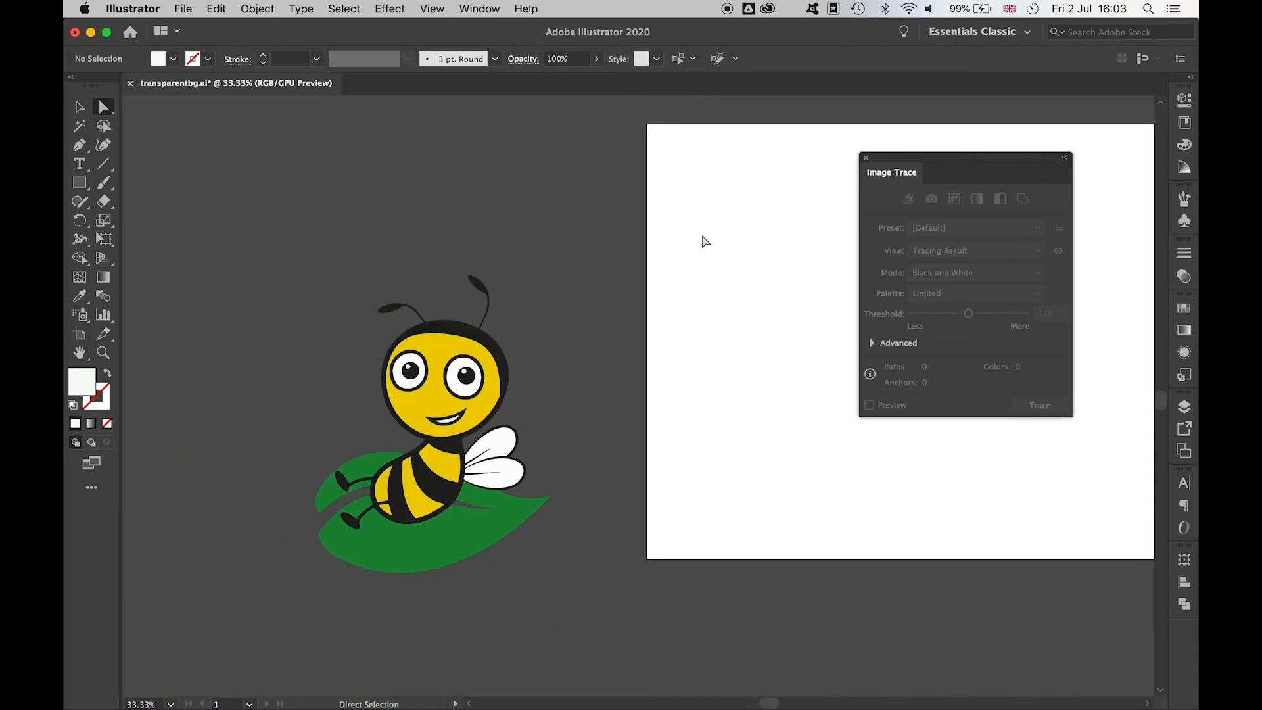
click(79, 106)
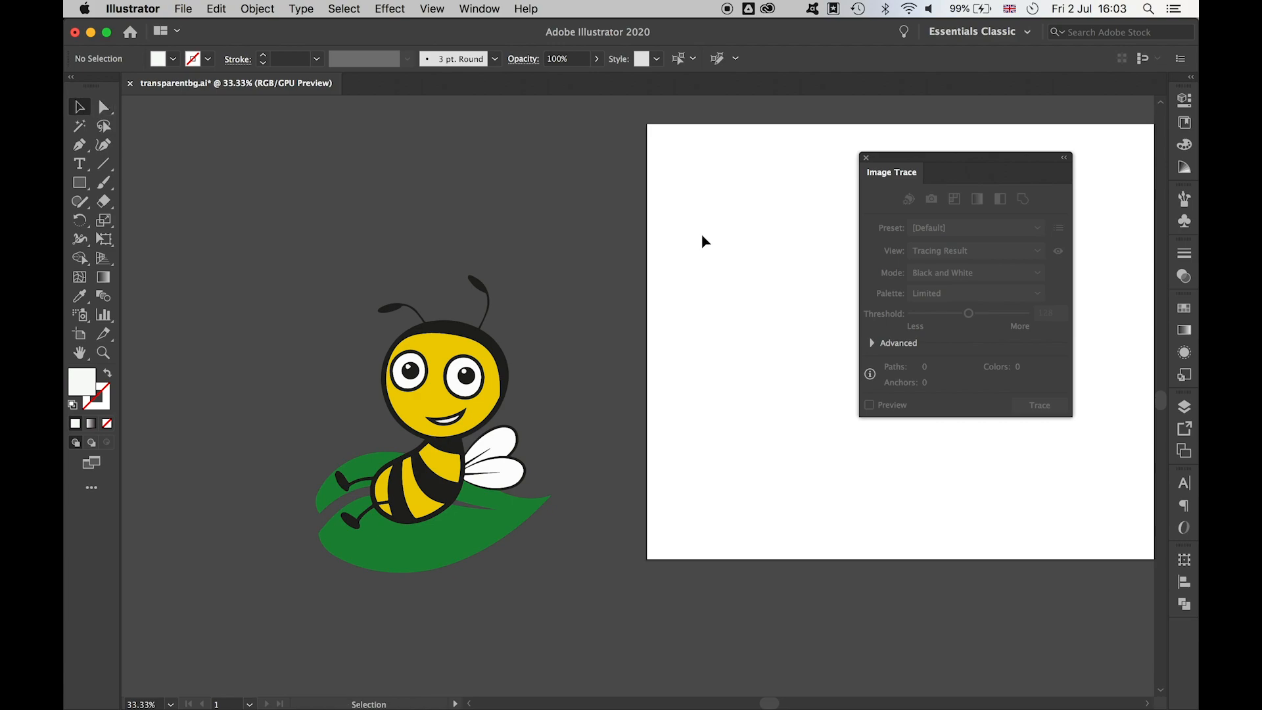